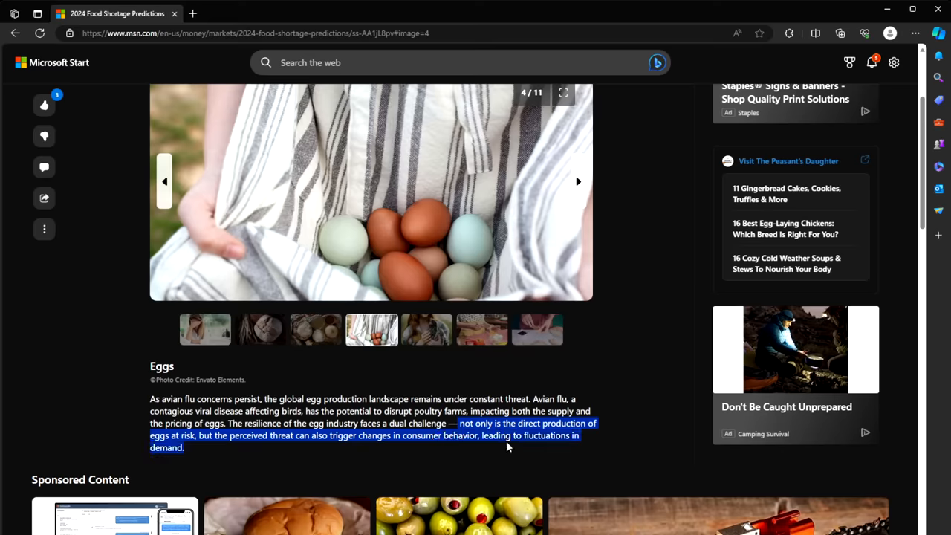
Step: Advance the 2024 Food Shortage slideshow from Eggs to slide 5, Chicken
{"action": "left_click", "coordinate": [578, 181]}
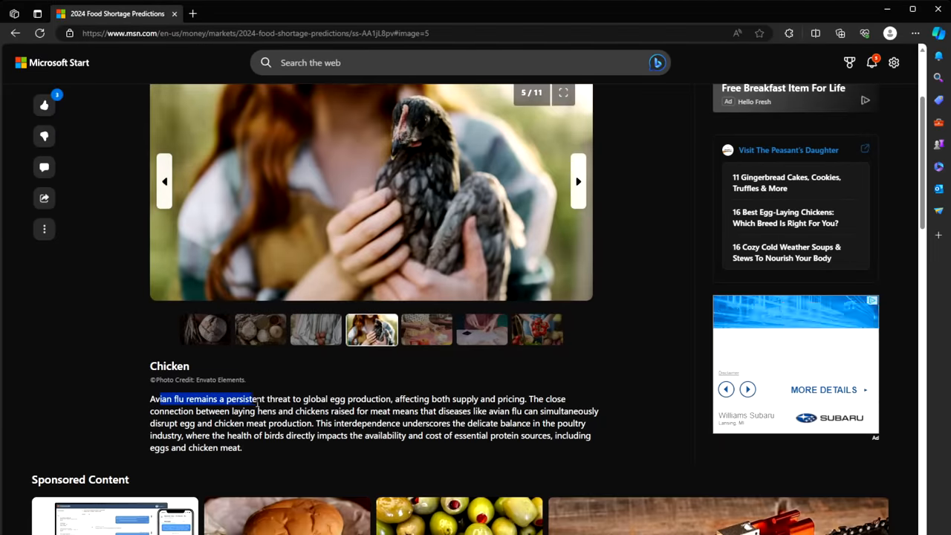